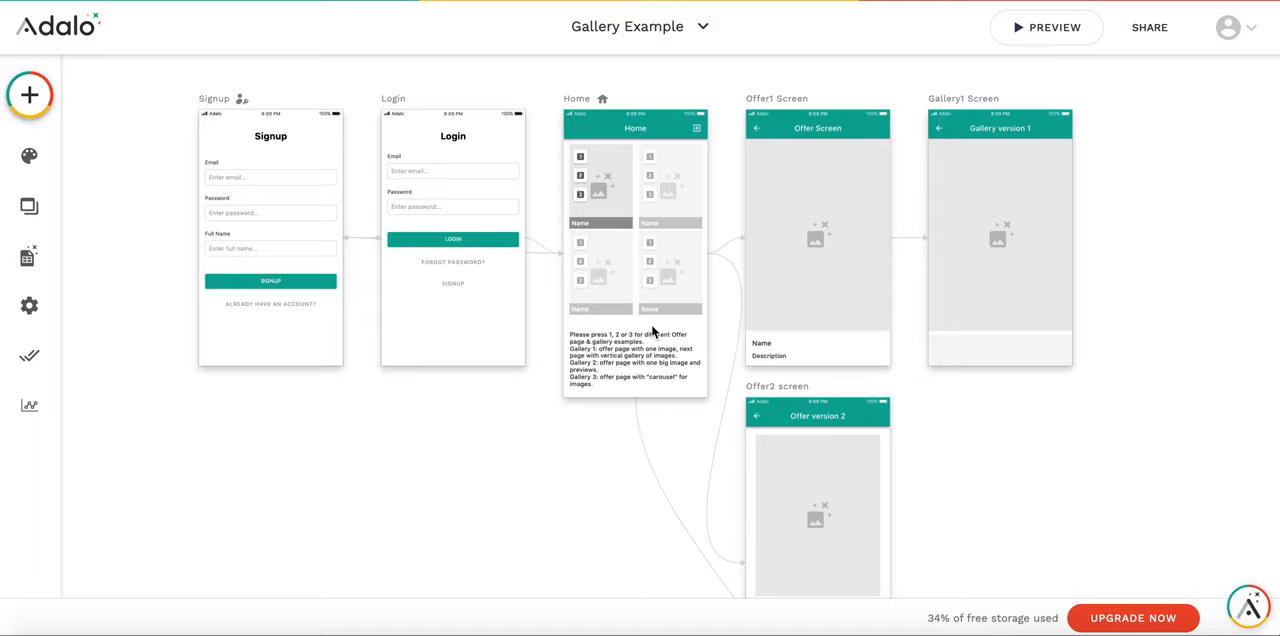
pyautogui.moveTo(1003, 227)
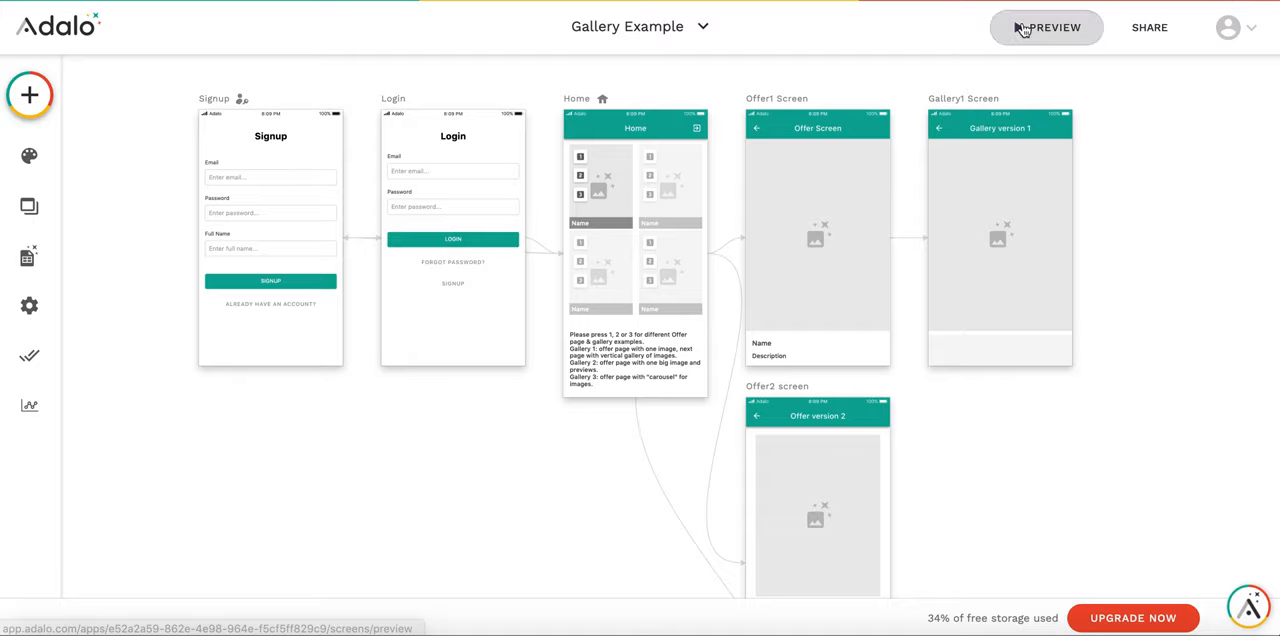
# Launch the app preview and view the Backpack offer's vertical photo gallery (style 1).
pyautogui.click(1046, 27)
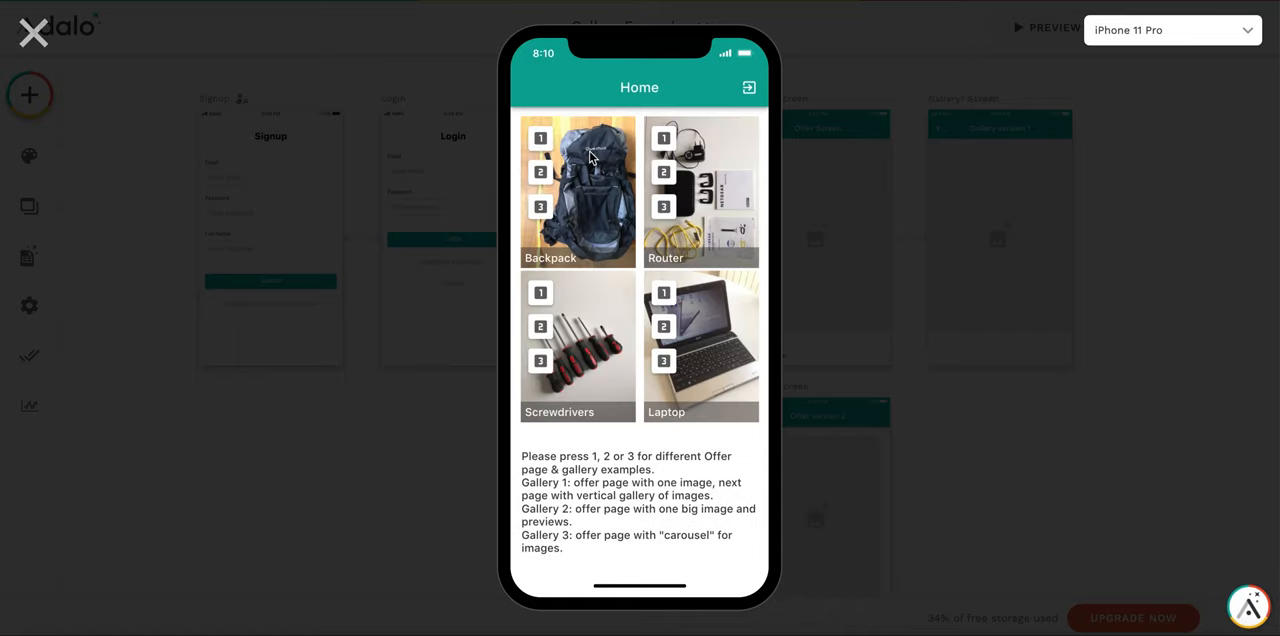
pyautogui.moveTo(663, 243)
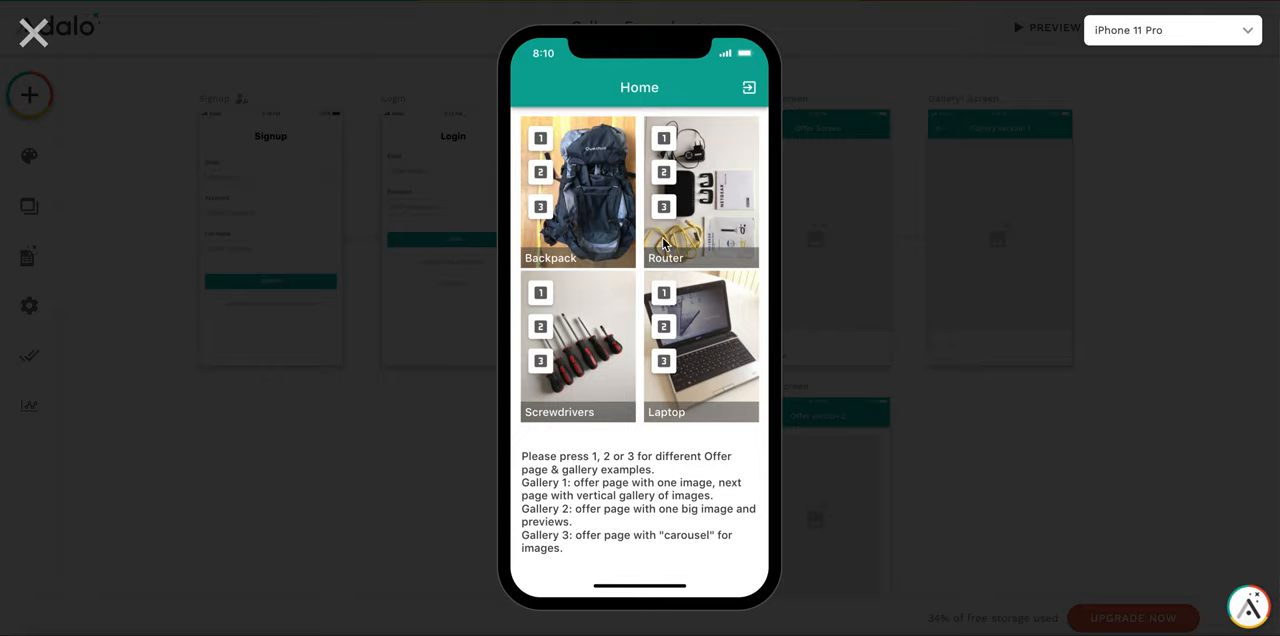
pyautogui.moveTo(537, 138)
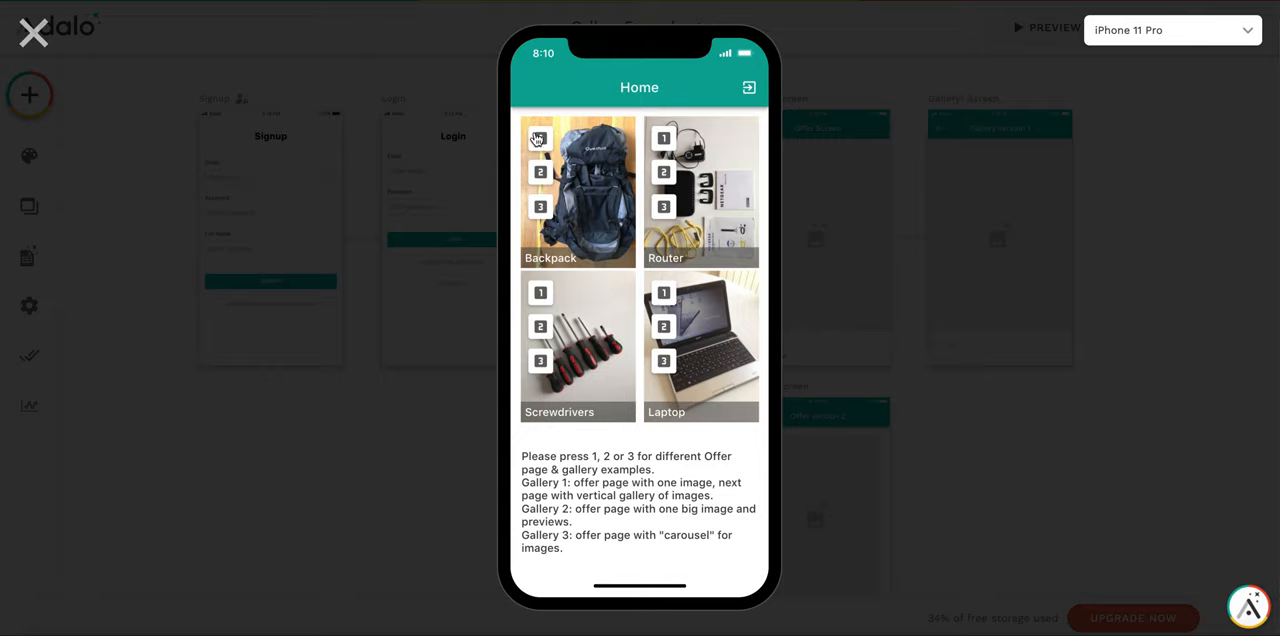
pyautogui.click(577, 190)
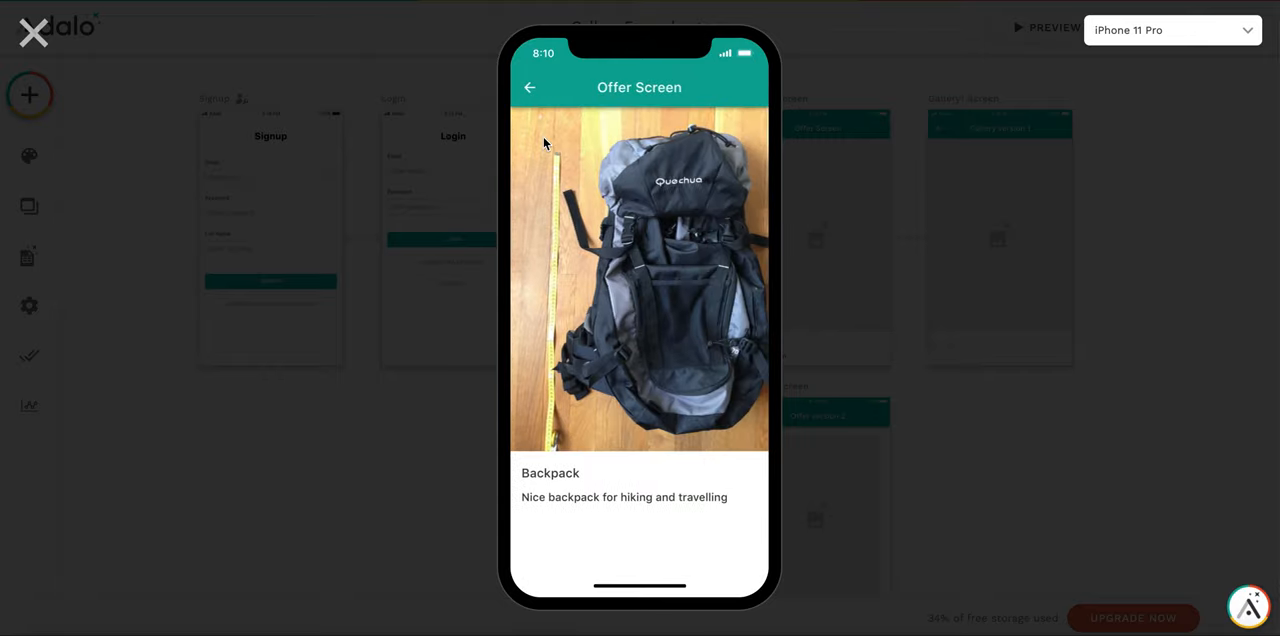
pyautogui.moveTo(662, 380)
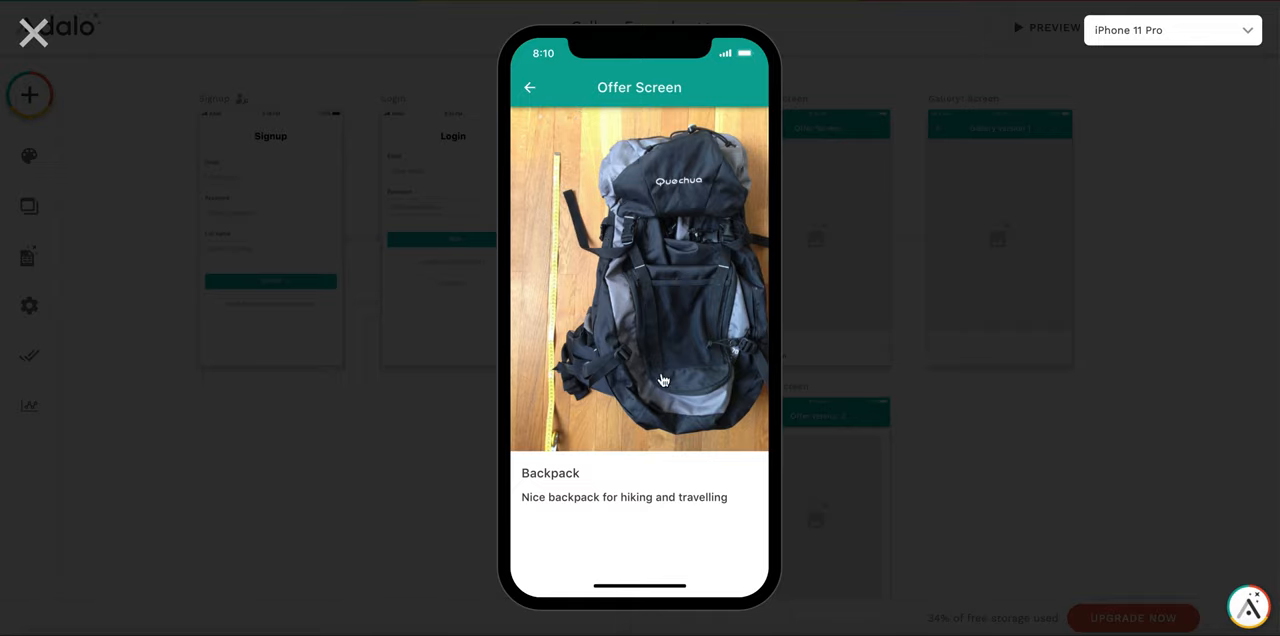
pyautogui.moveTo(645, 237)
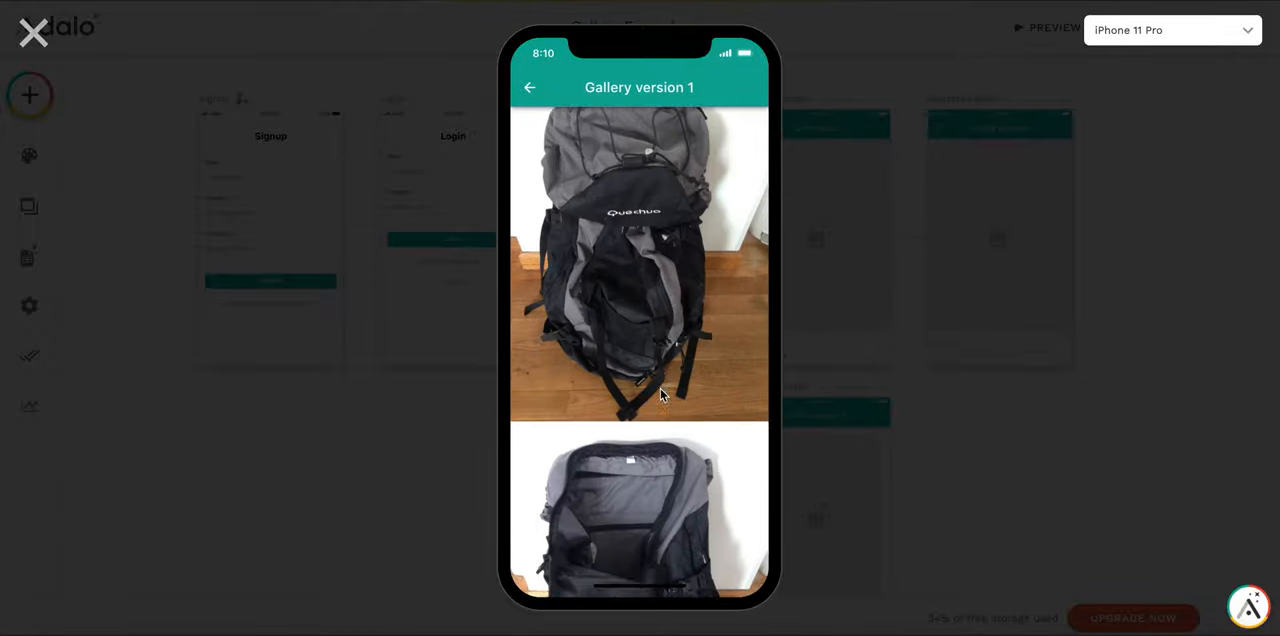
pyautogui.scroll(-3)
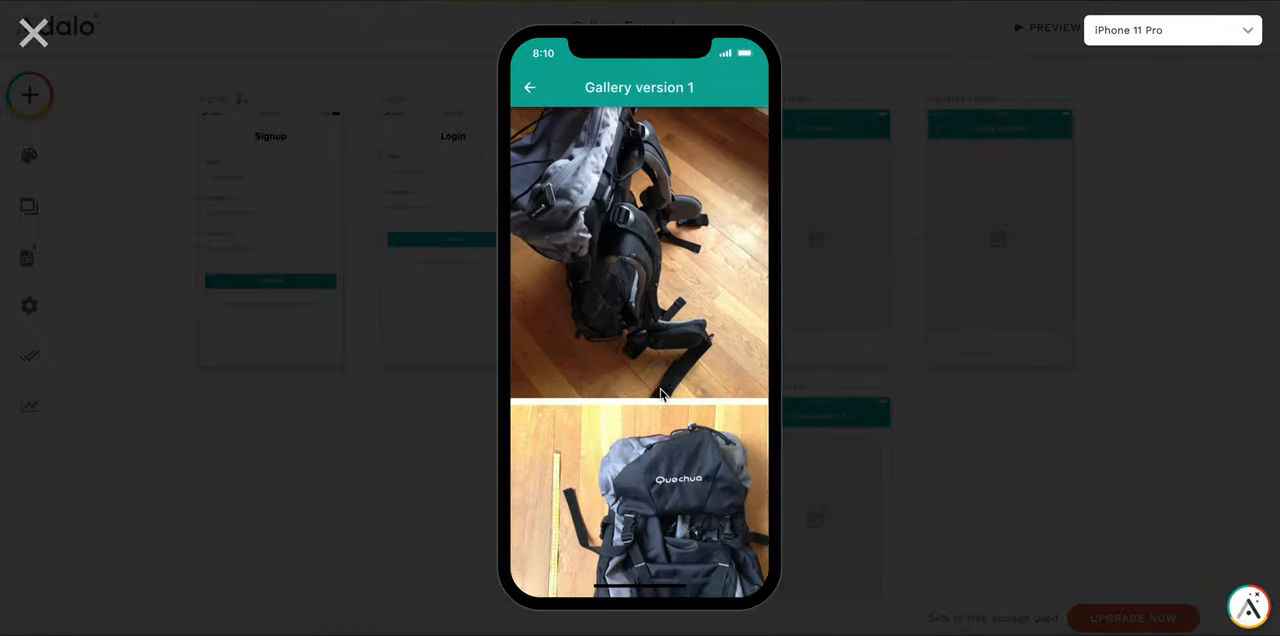
pyautogui.scroll(-3)
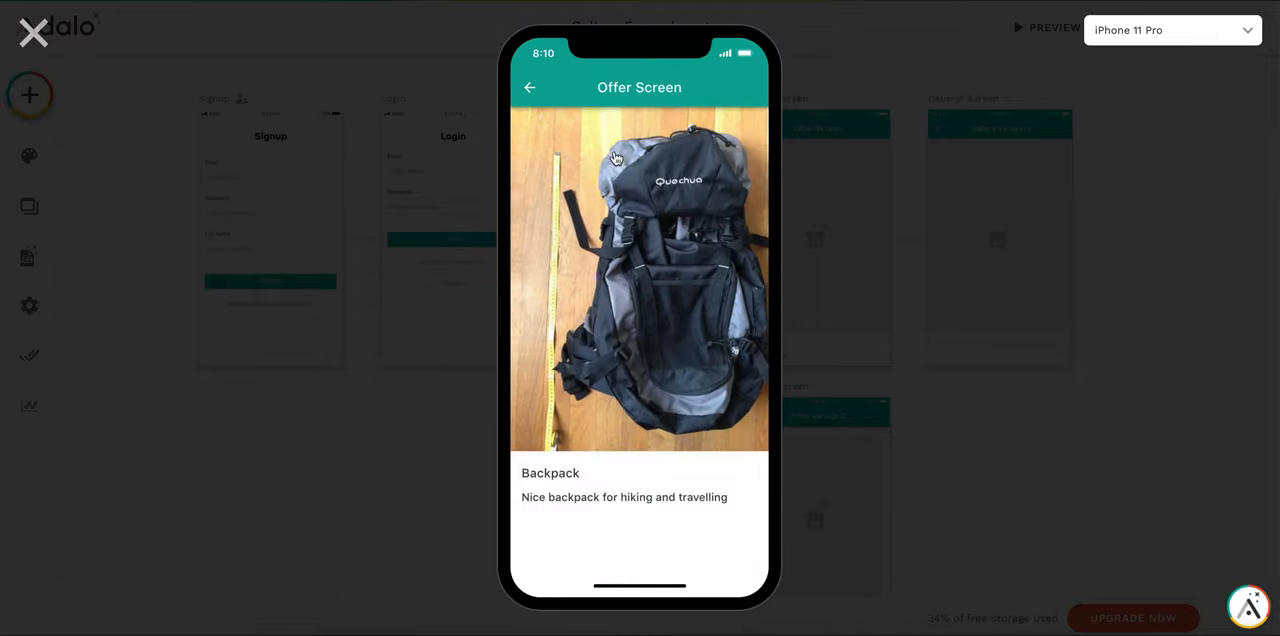
# View the Backpack offer in gallery style 2, swapping thumbnails into the main image.
pyautogui.click(530, 87)
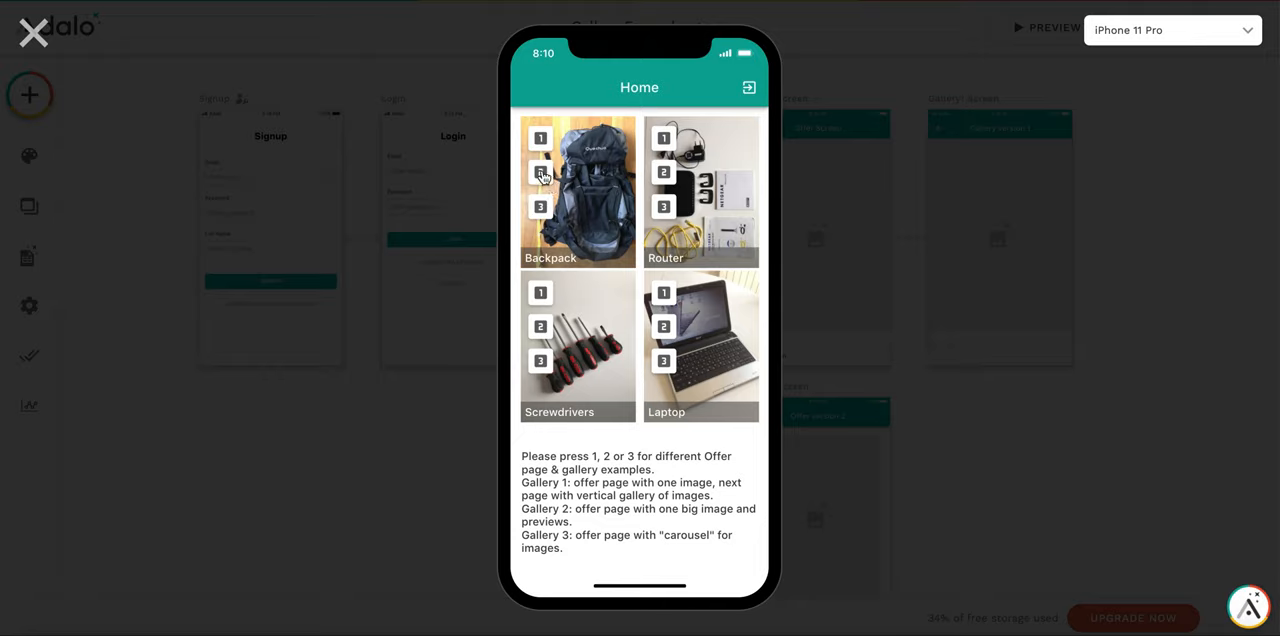
pyautogui.click(540, 177)
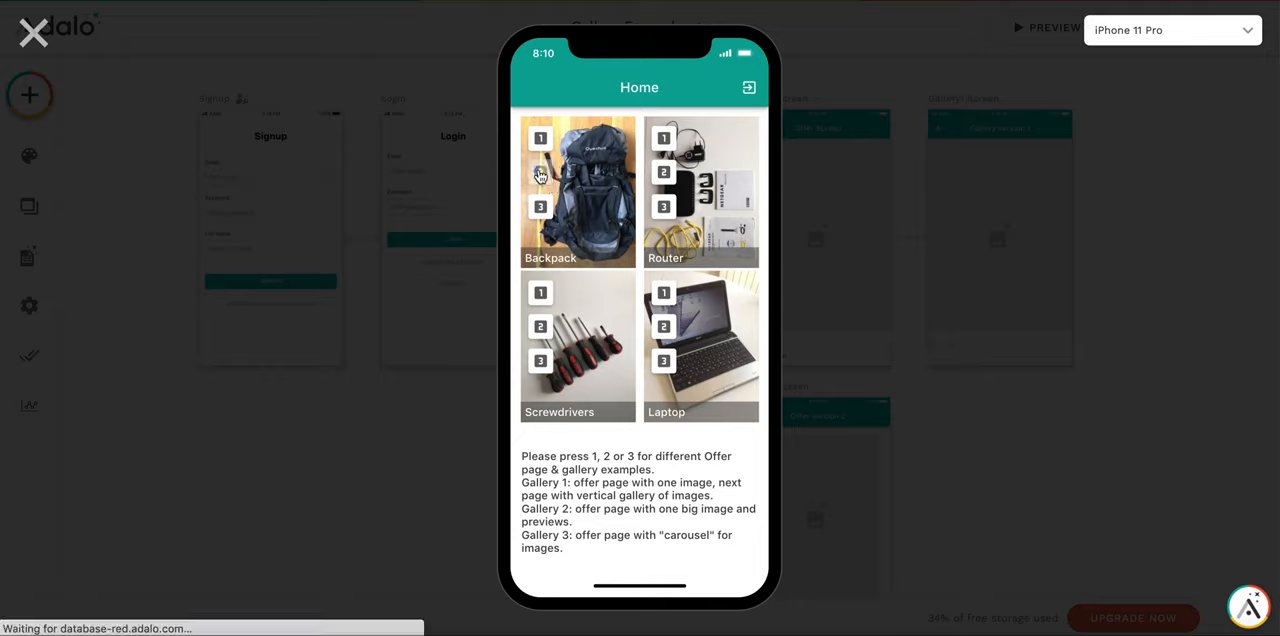
pyautogui.click(540, 173)
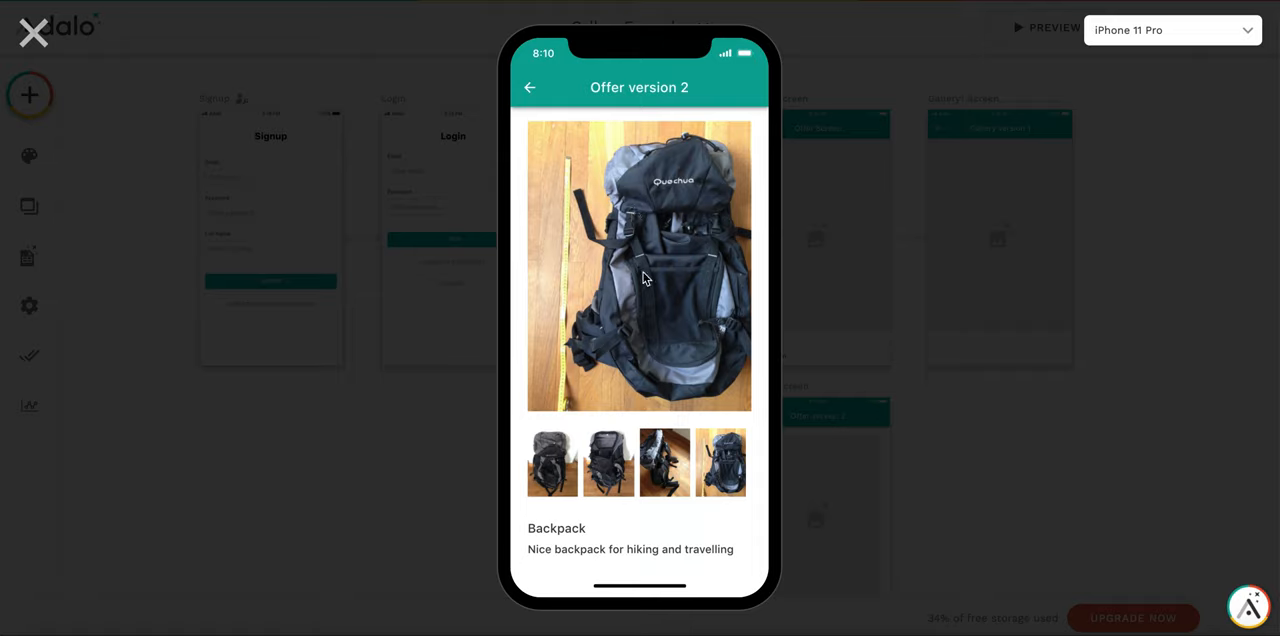
pyautogui.moveTo(610, 258)
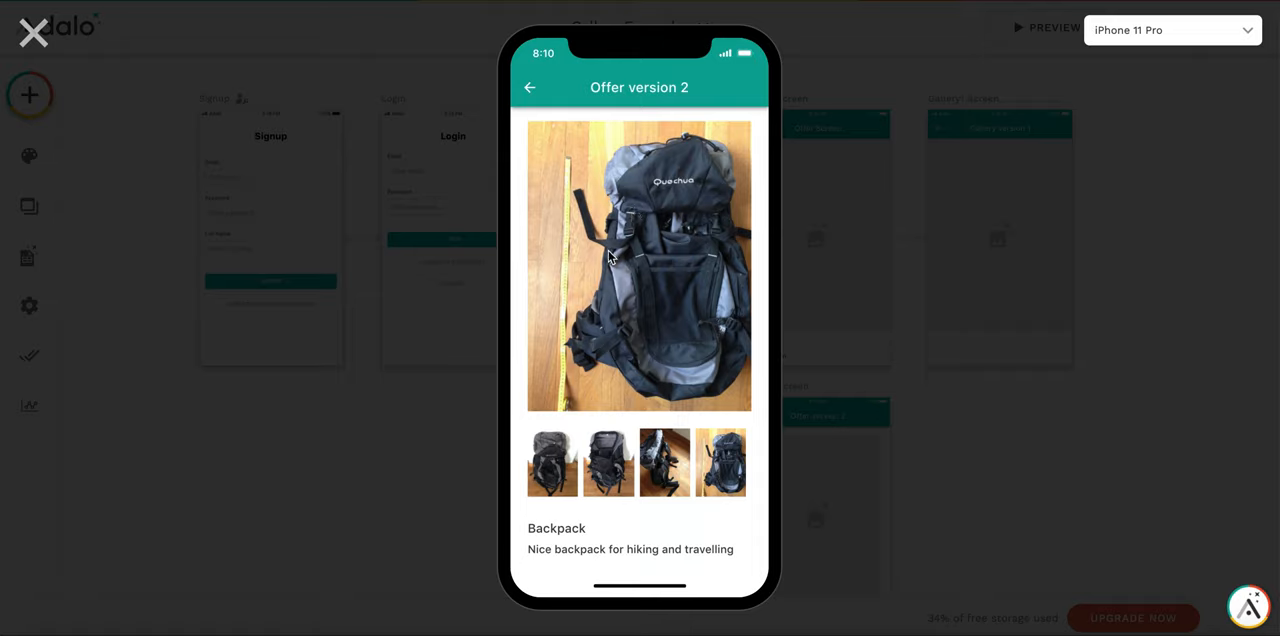
pyautogui.moveTo(709, 470)
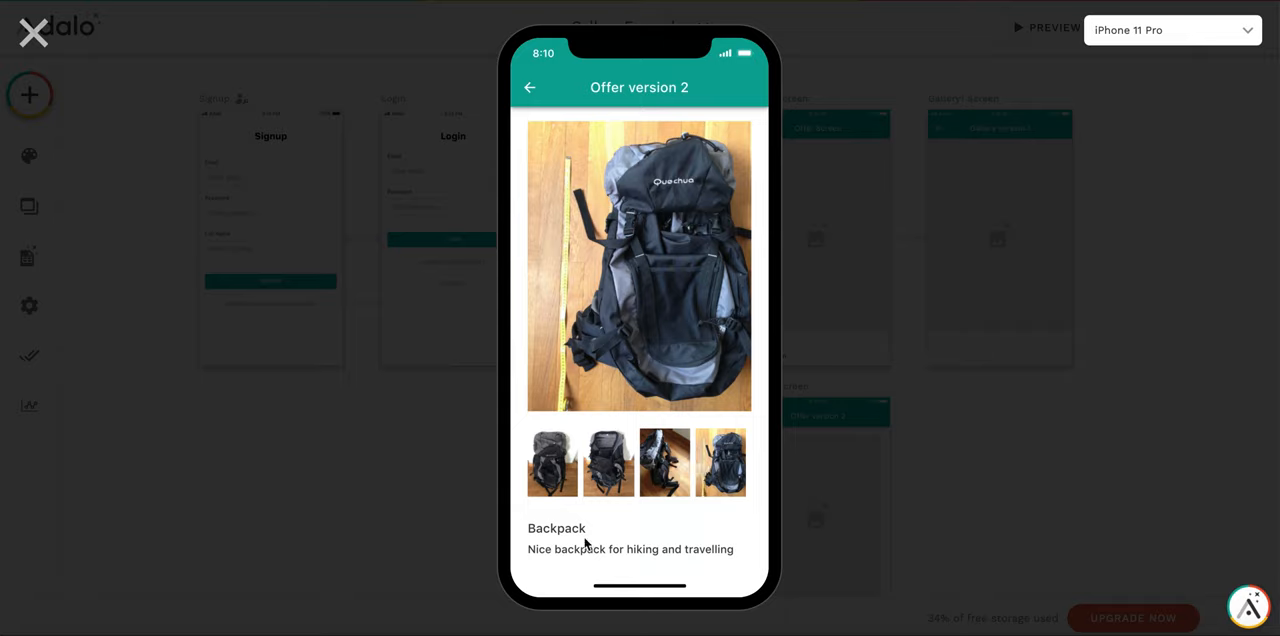
pyautogui.click(608, 462)
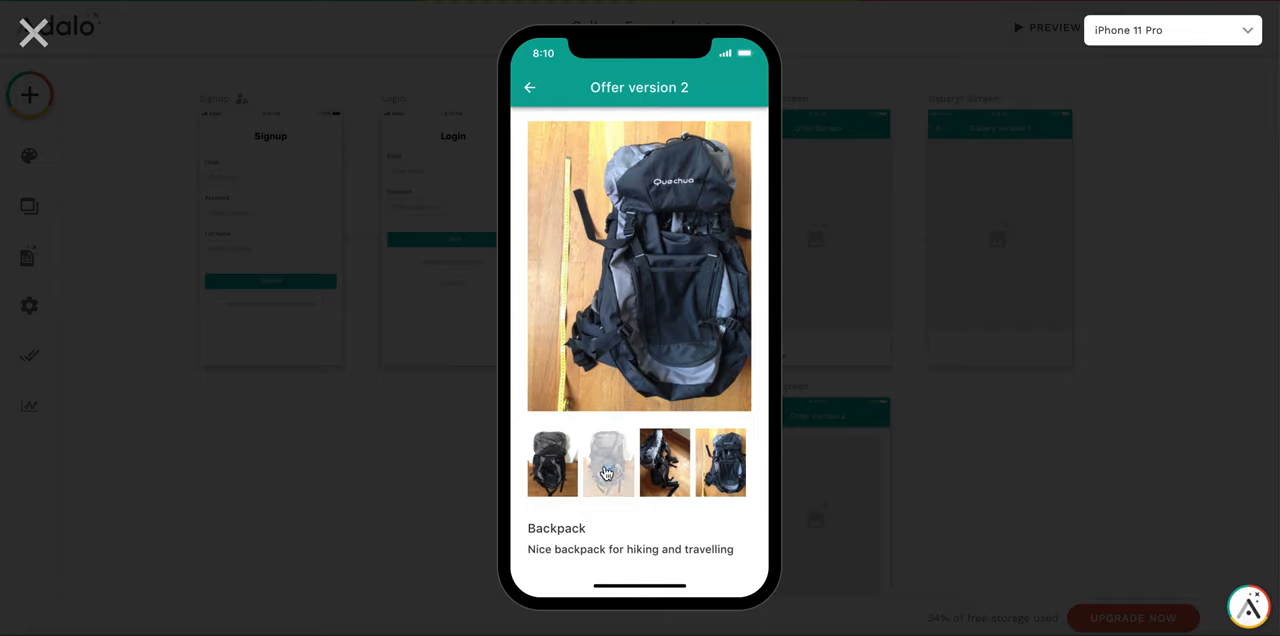
pyautogui.click(608, 462)
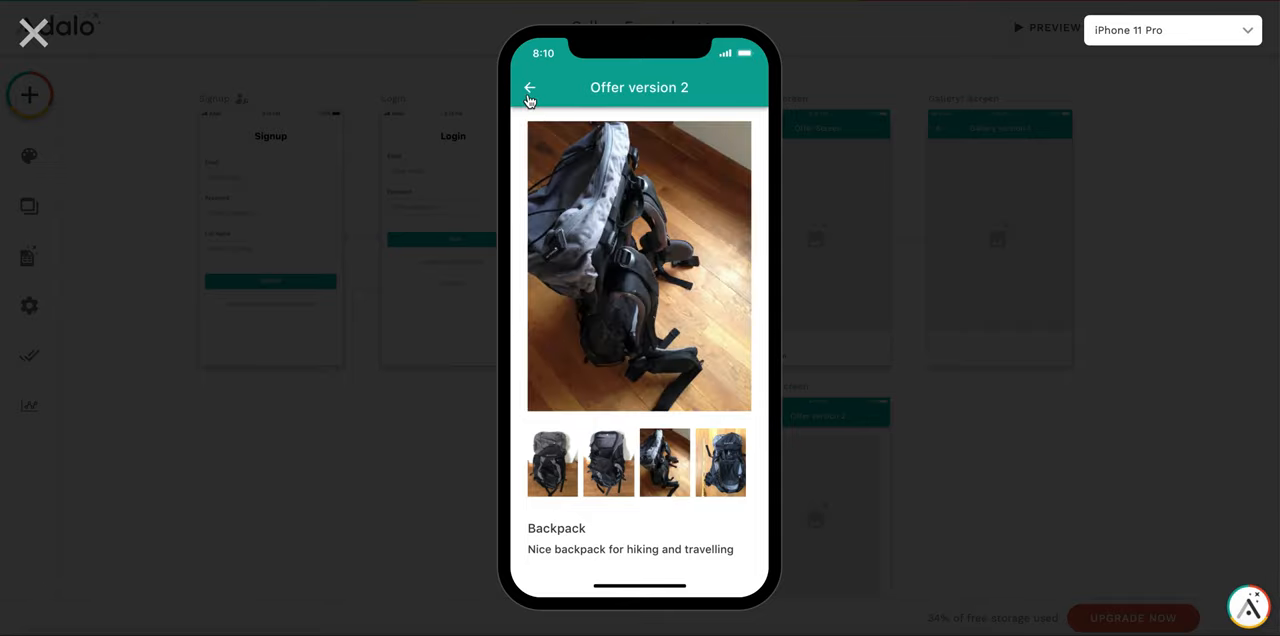
# View the Router offer in style 2 with the black router photo enlarged.
pyautogui.click(530, 88)
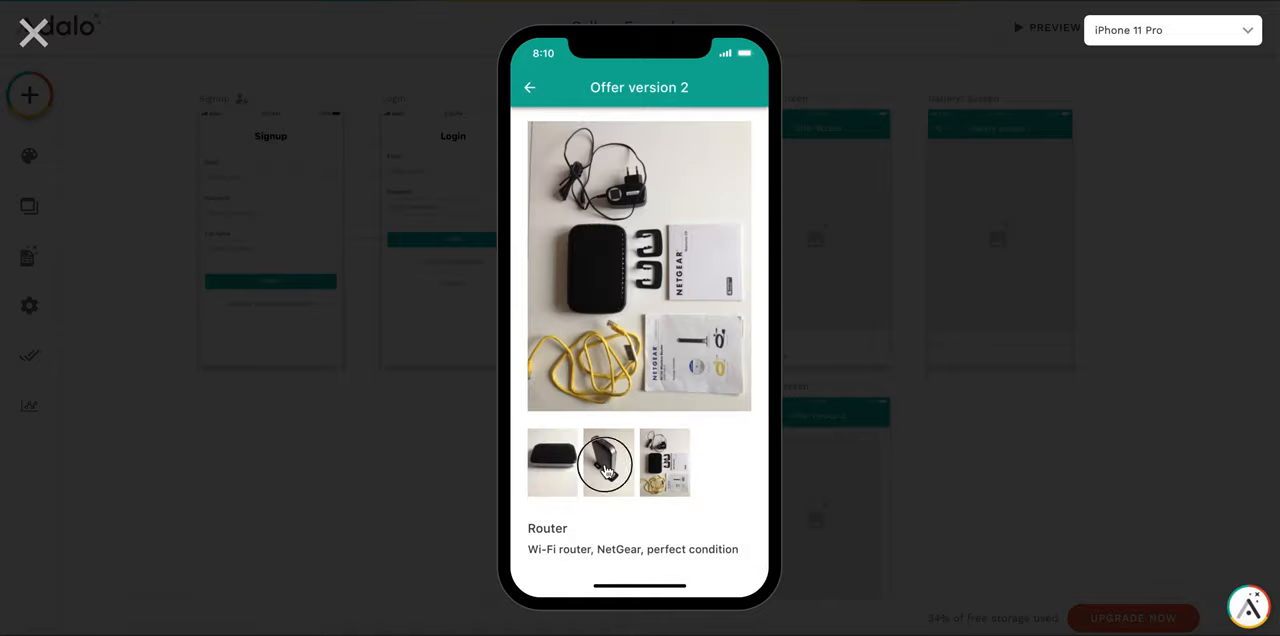
pyautogui.click(607, 462)
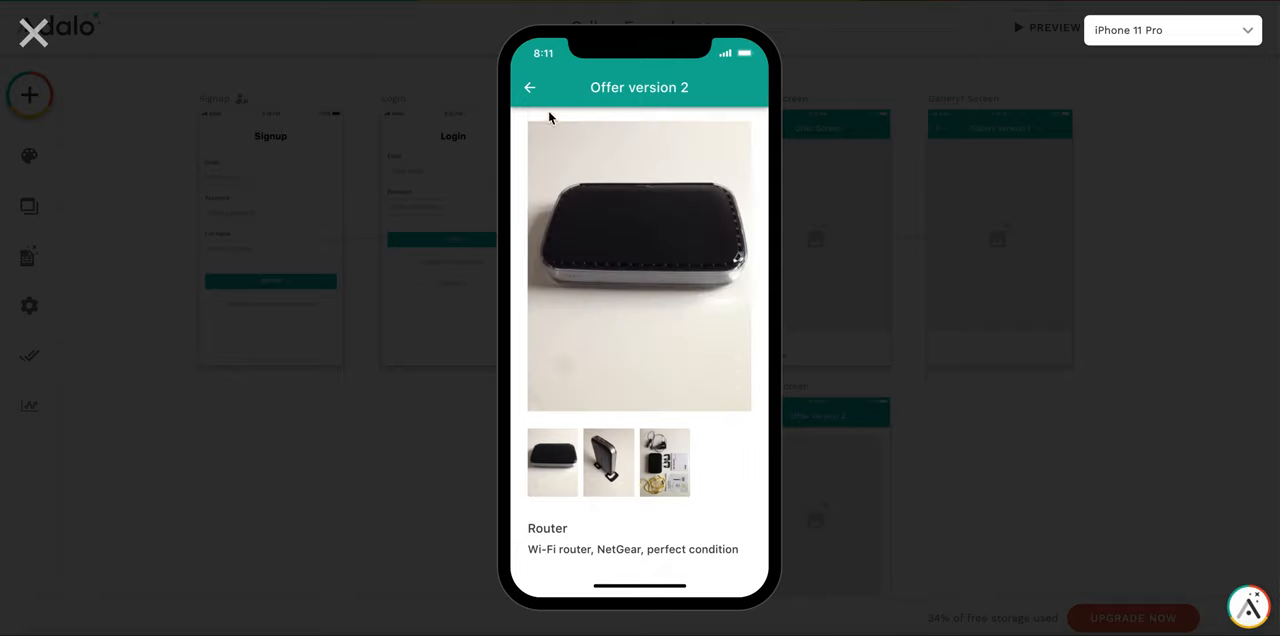
# Page forward and back through the Laptop photo carousel in gallery style 3.
pyautogui.click(530, 87)
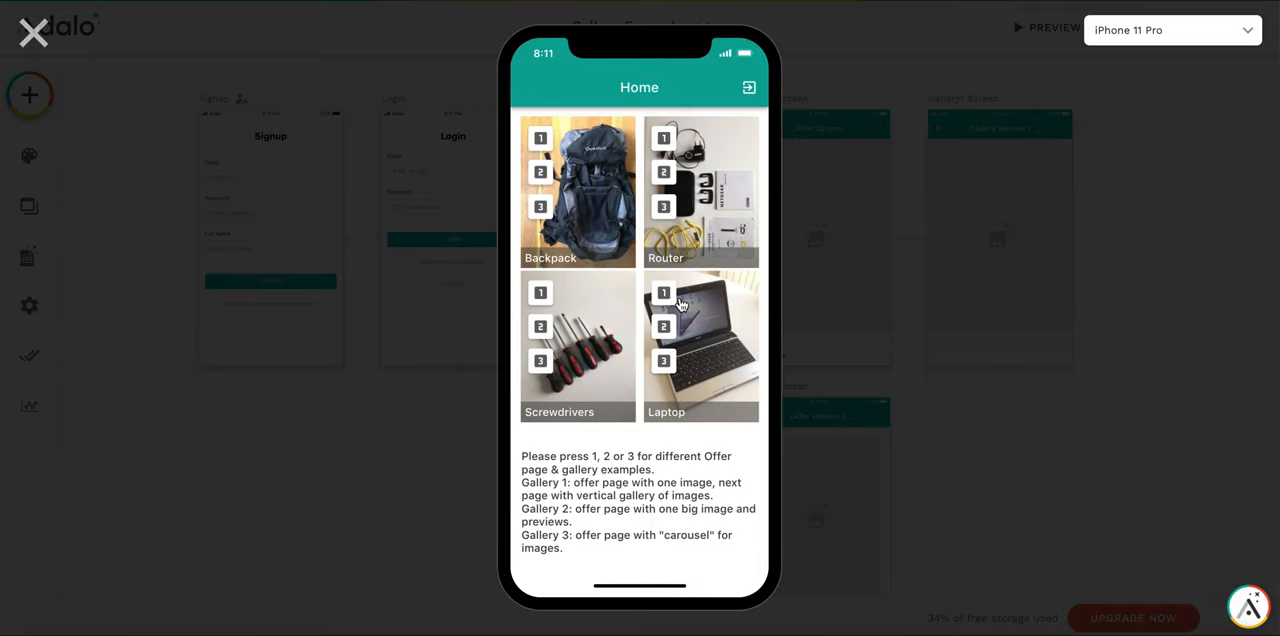
pyautogui.moveTo(670, 368)
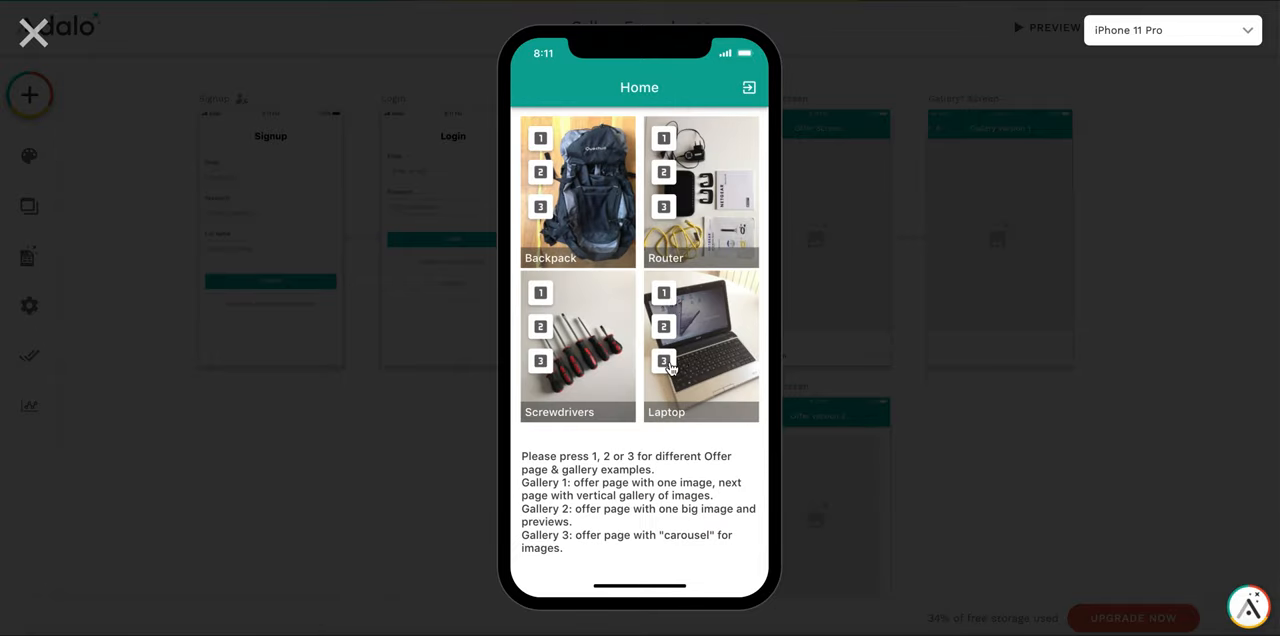
pyautogui.click(663, 360)
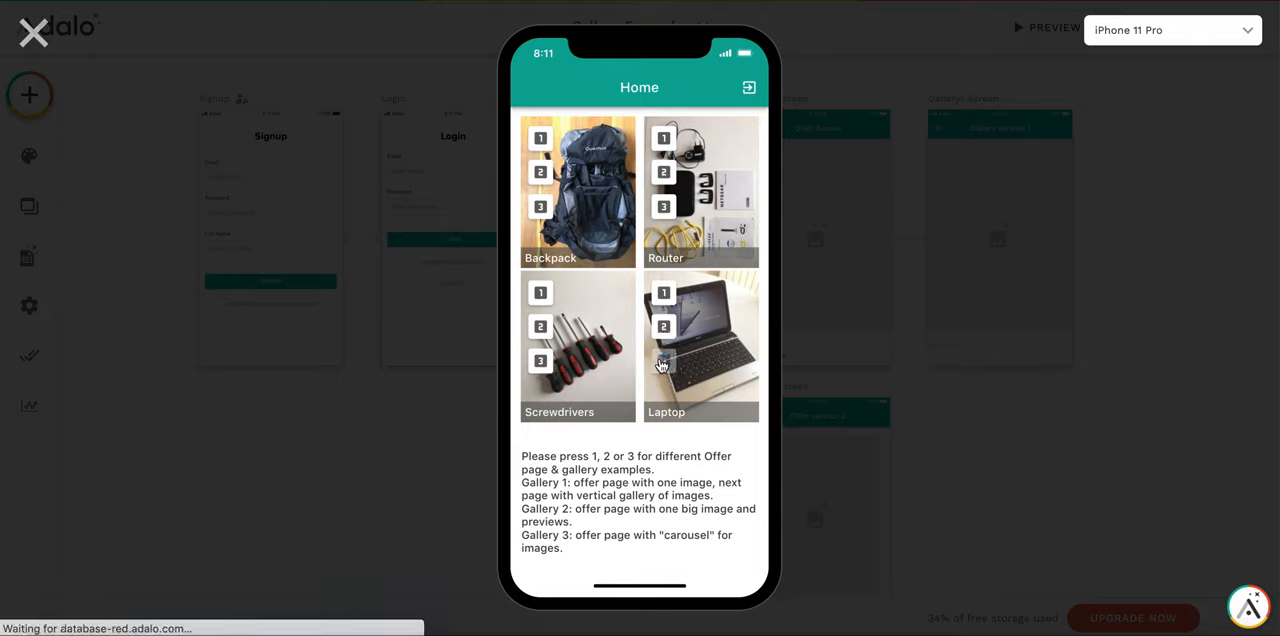
pyautogui.click(700, 345)
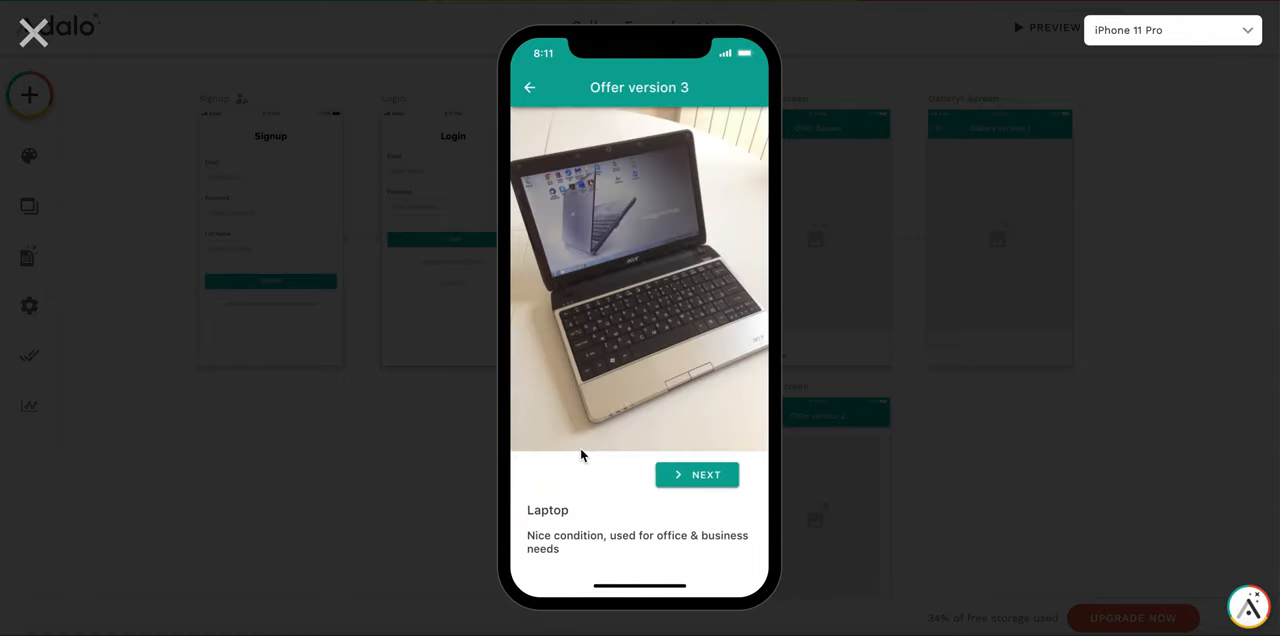
pyautogui.moveTo(644, 253)
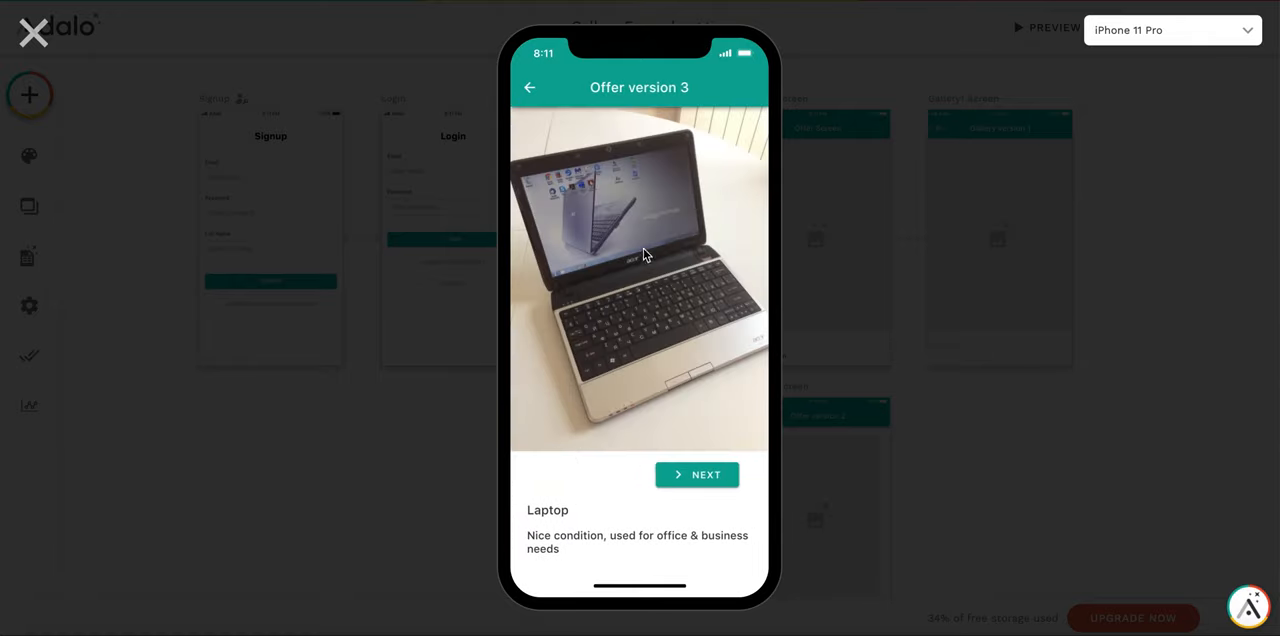
pyautogui.click(697, 474)
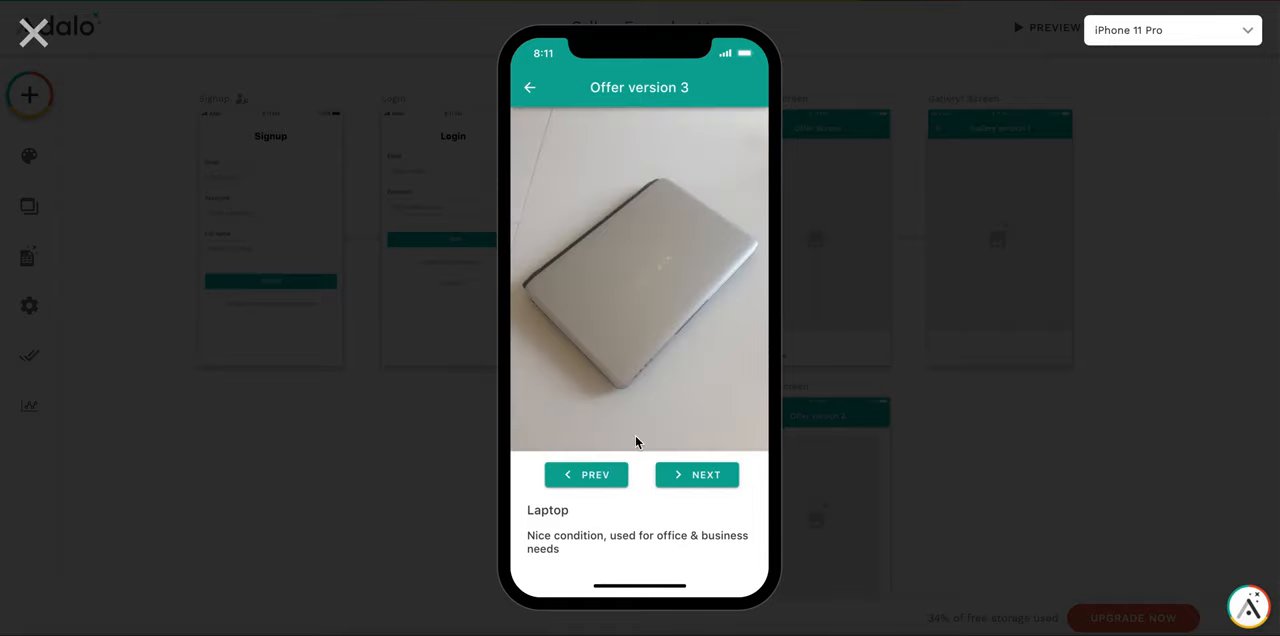
pyautogui.click(696, 474)
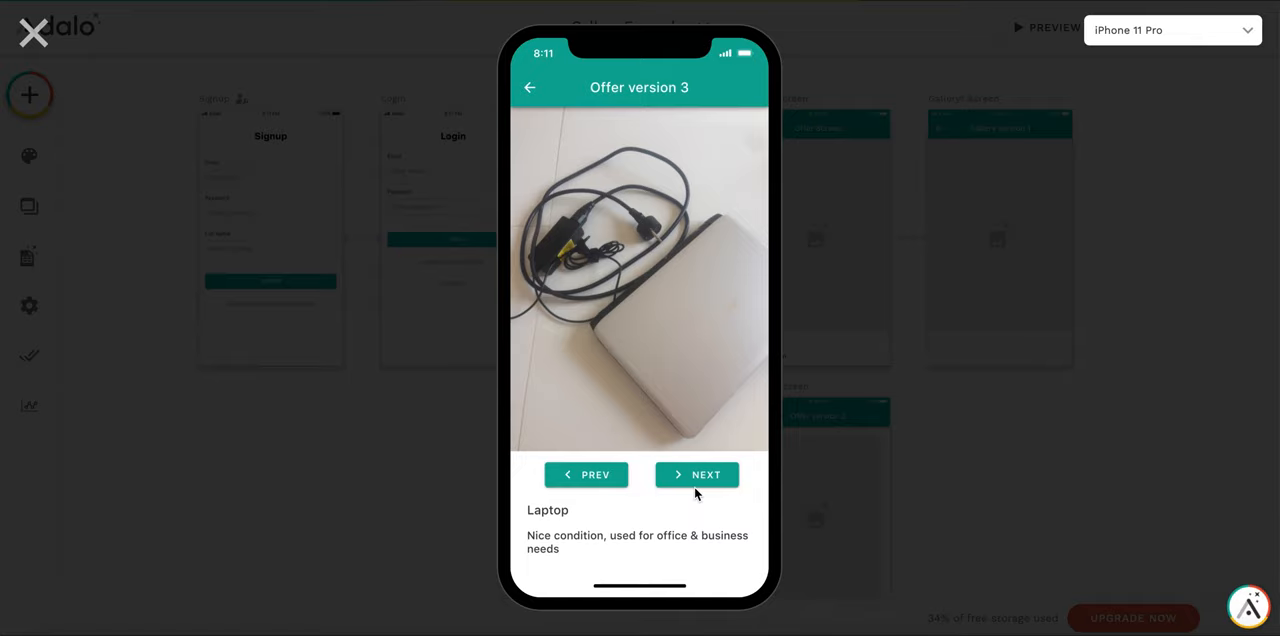
pyautogui.click(697, 474)
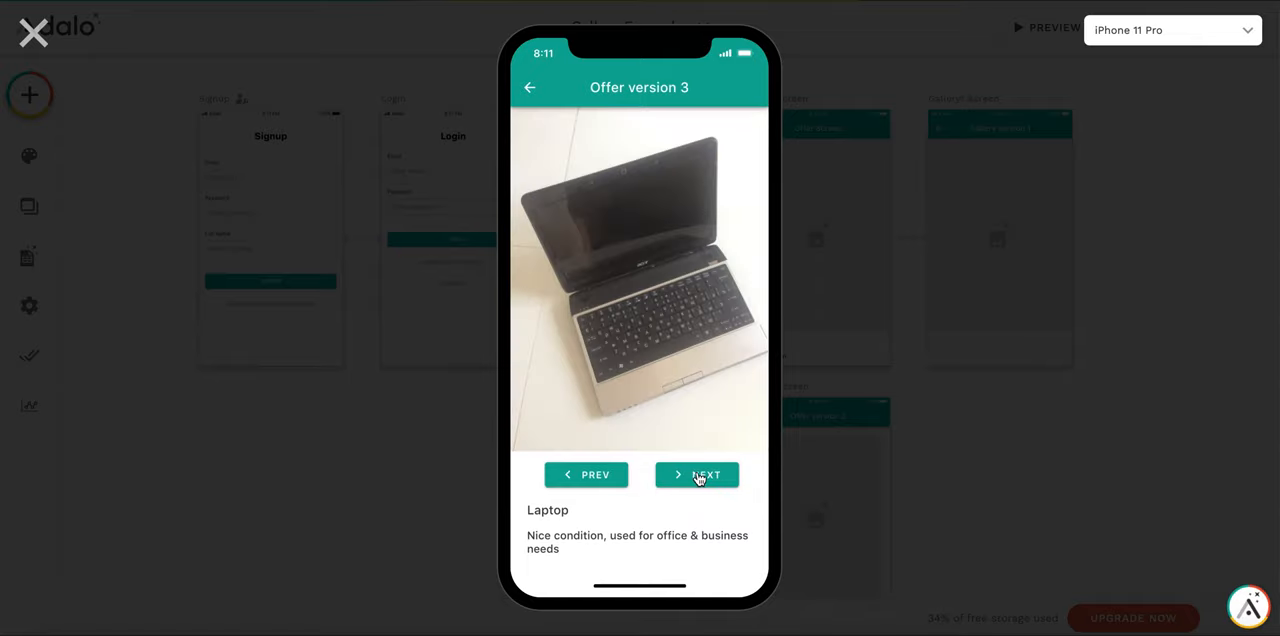
pyautogui.click(697, 474)
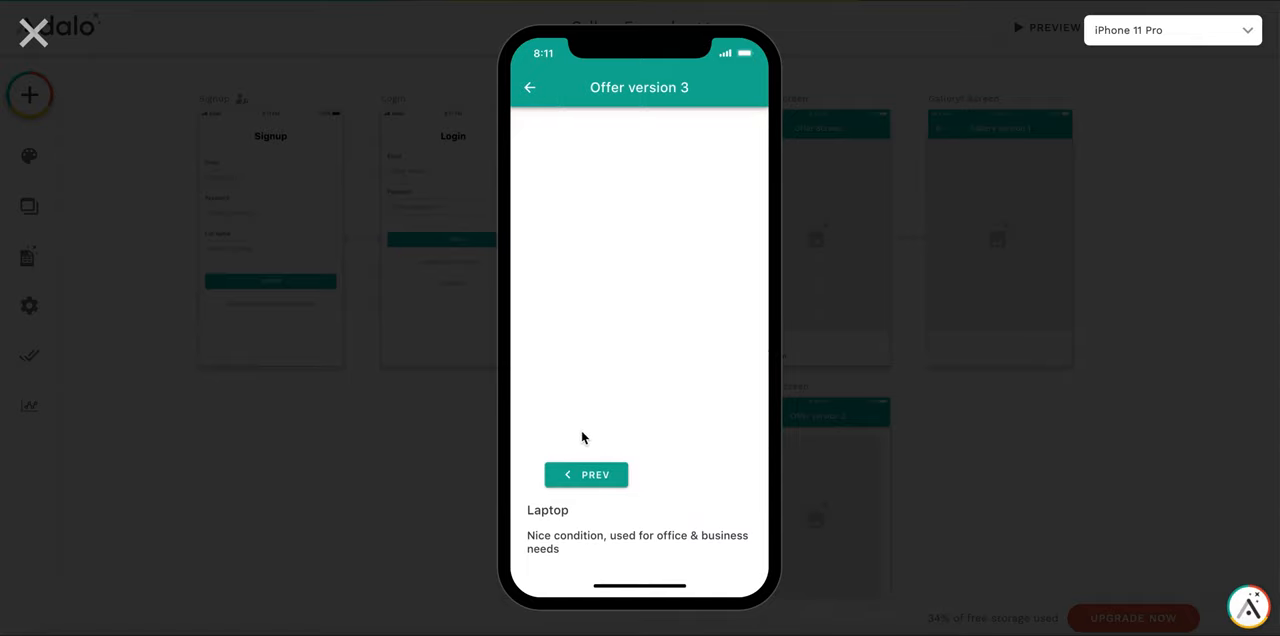
pyautogui.click(585, 474)
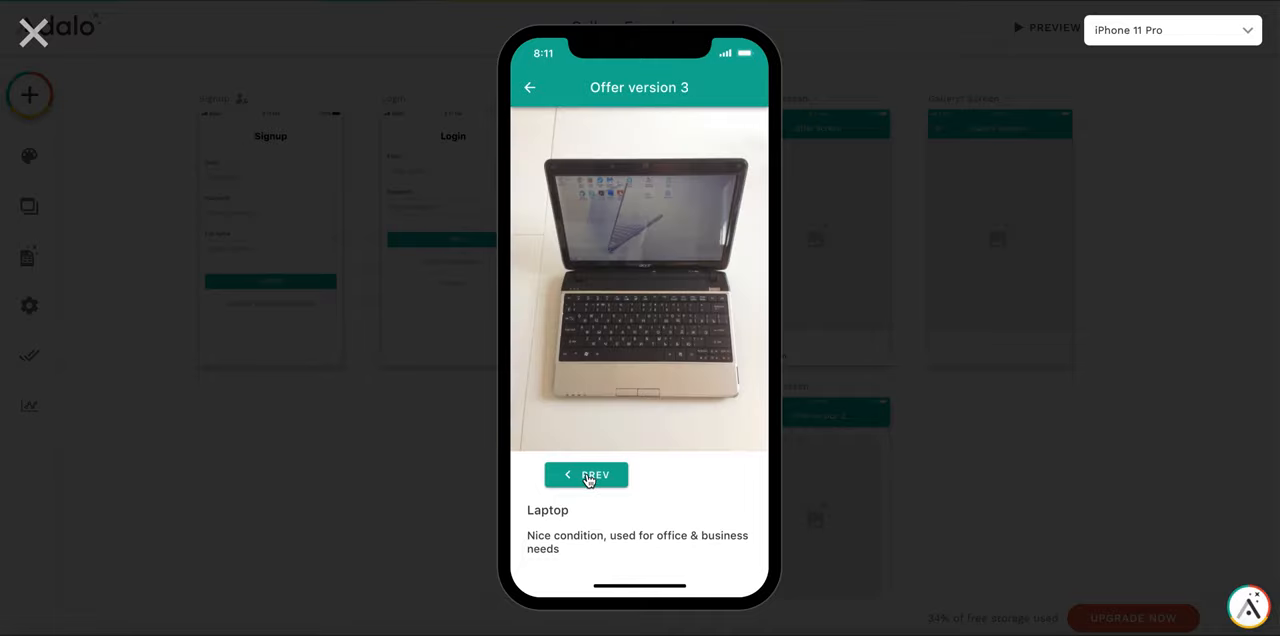
pyautogui.click(586, 474)
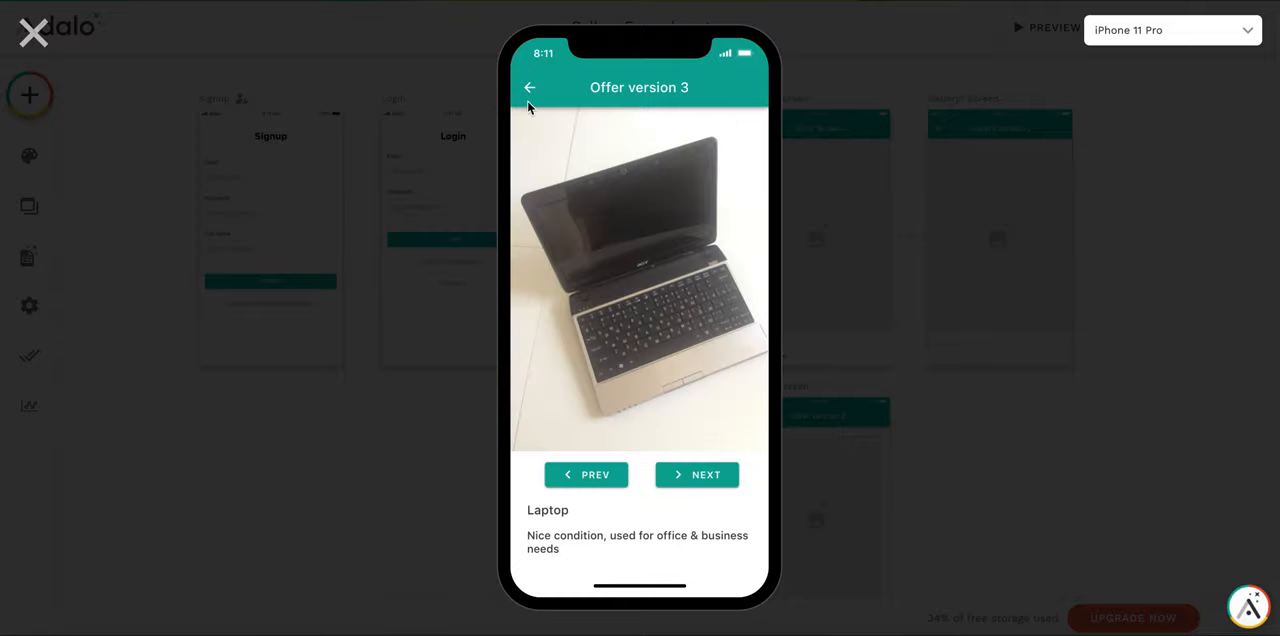
# View the Screwdrivers offer in style 3, then close the preview to the screens editor.
pyautogui.click(530, 87)
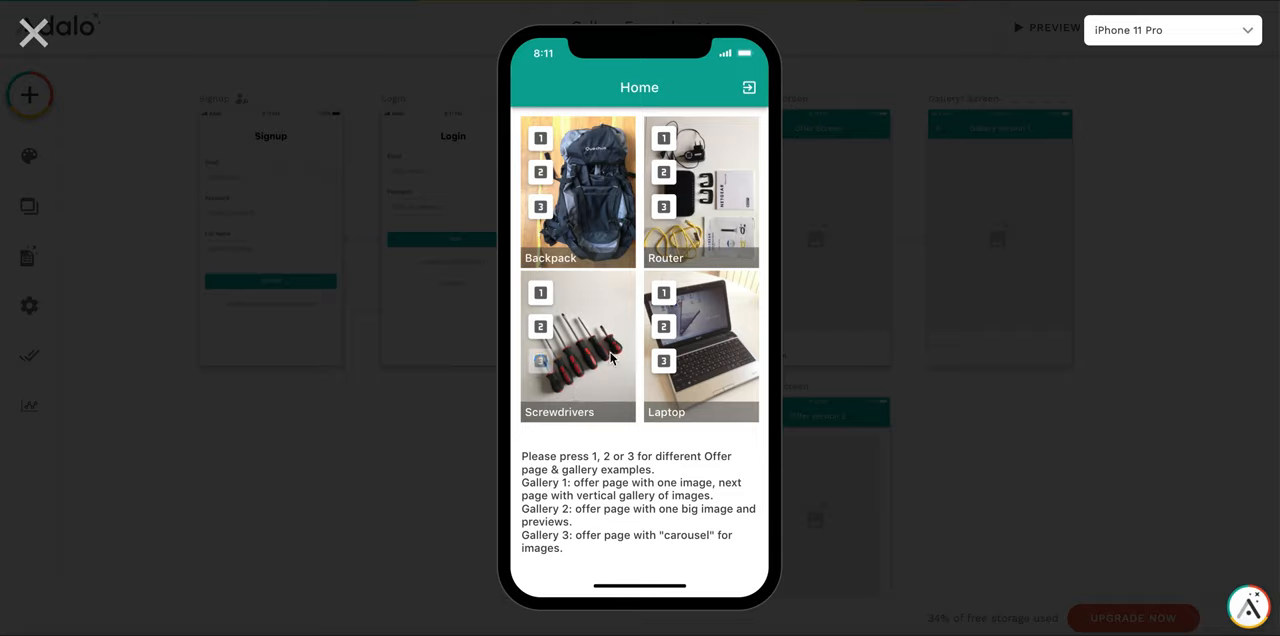
pyautogui.click(540, 360)
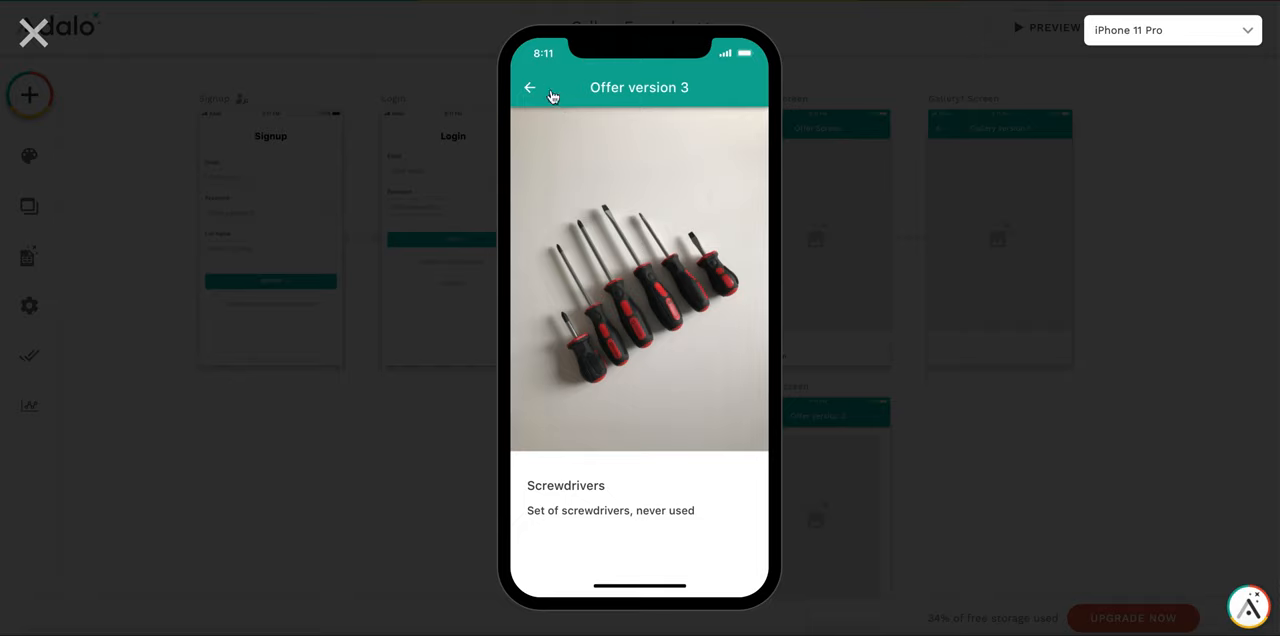
pyautogui.moveTo(33, 33)
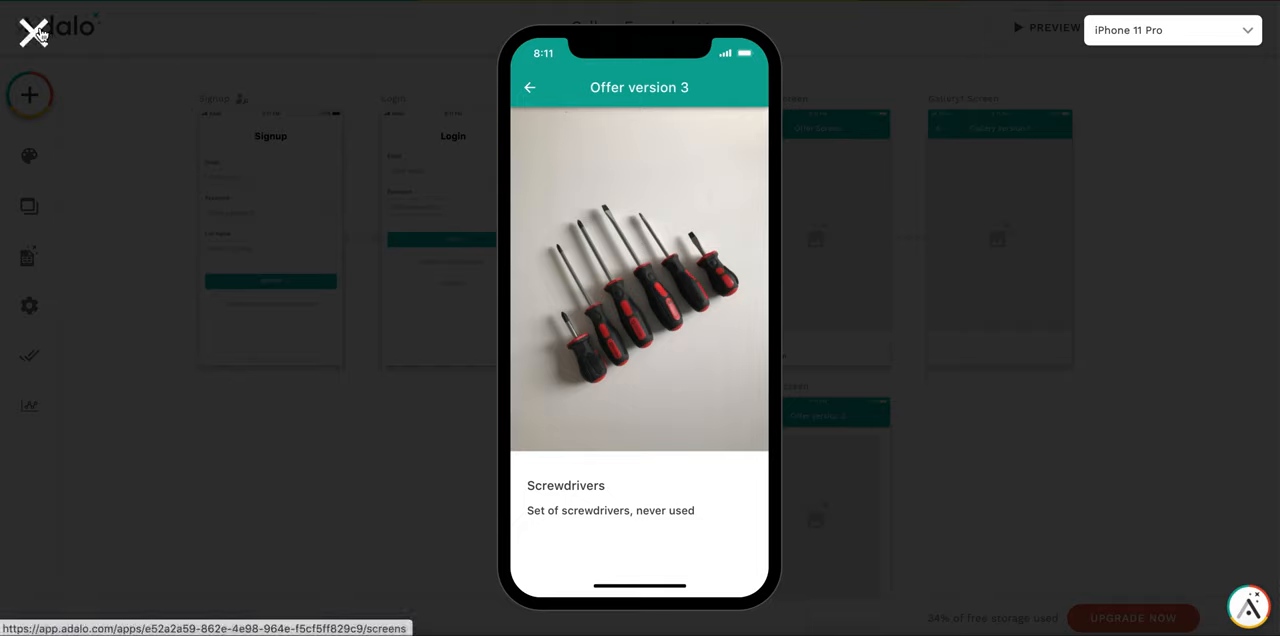
pyautogui.click(35, 31)
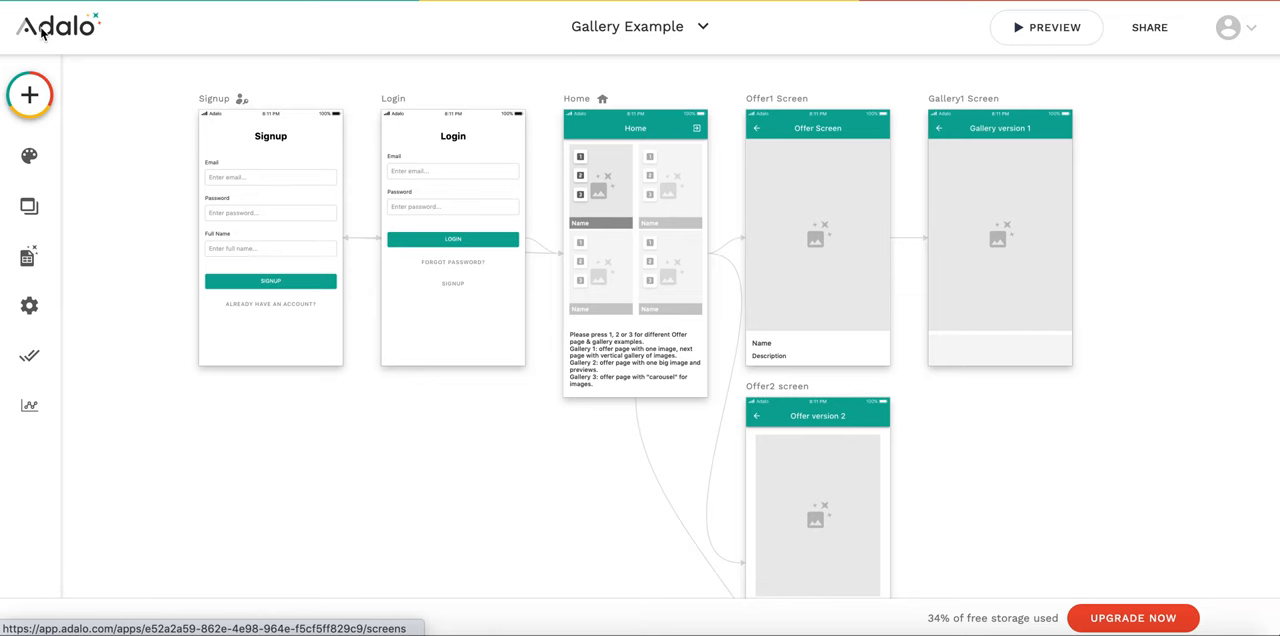